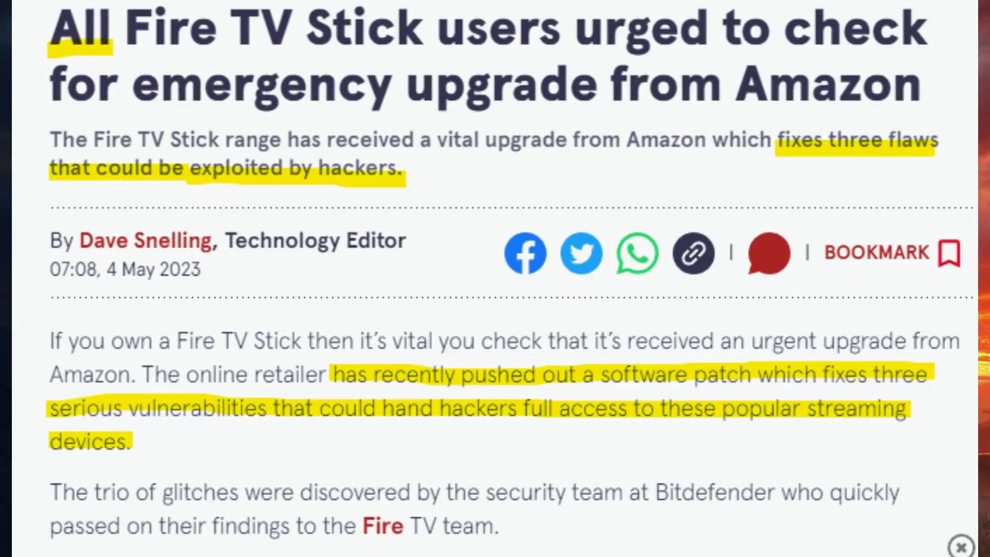
Step: Navigate Settings > My Fire TV > About and move down to Check for Updates
scroll(down, 3)
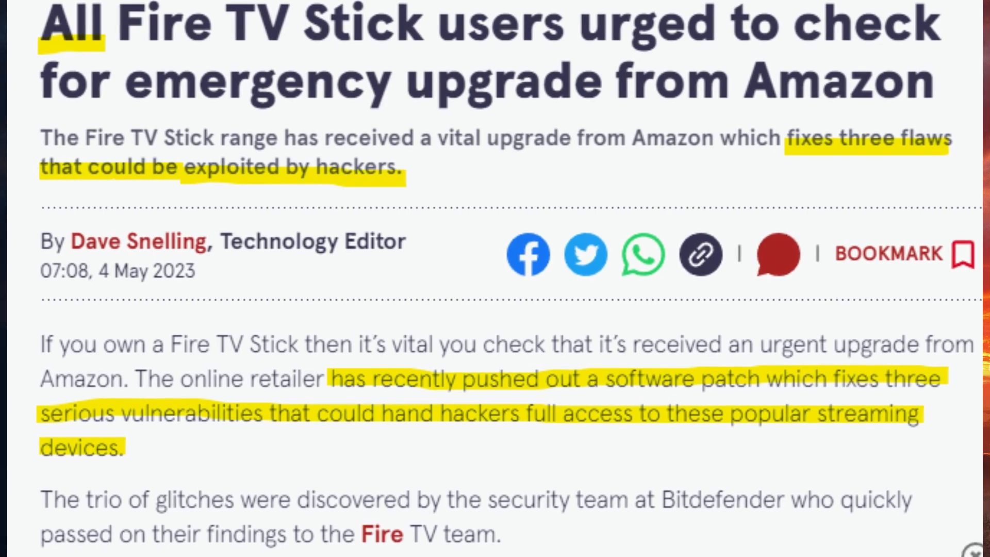
scroll(down, 3)
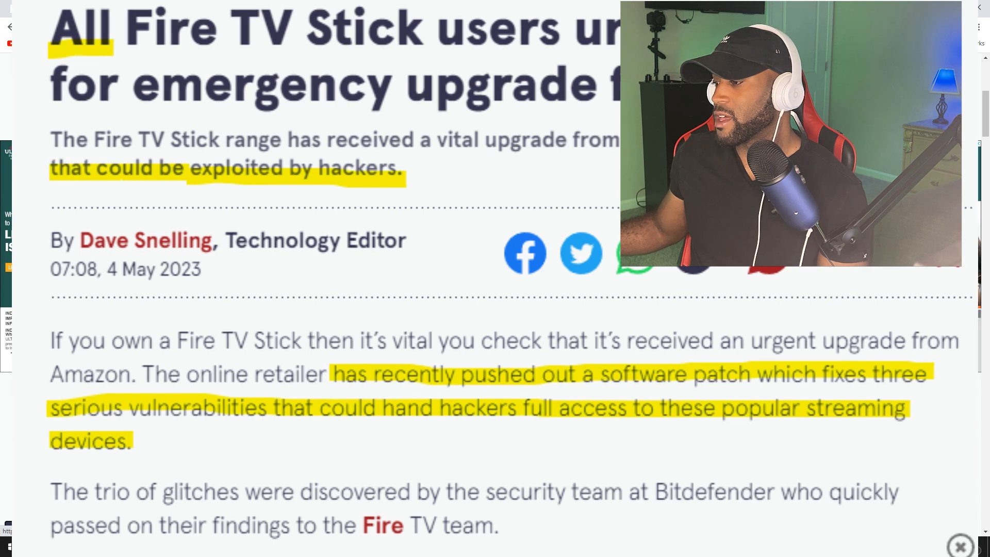
scroll(up, 3)
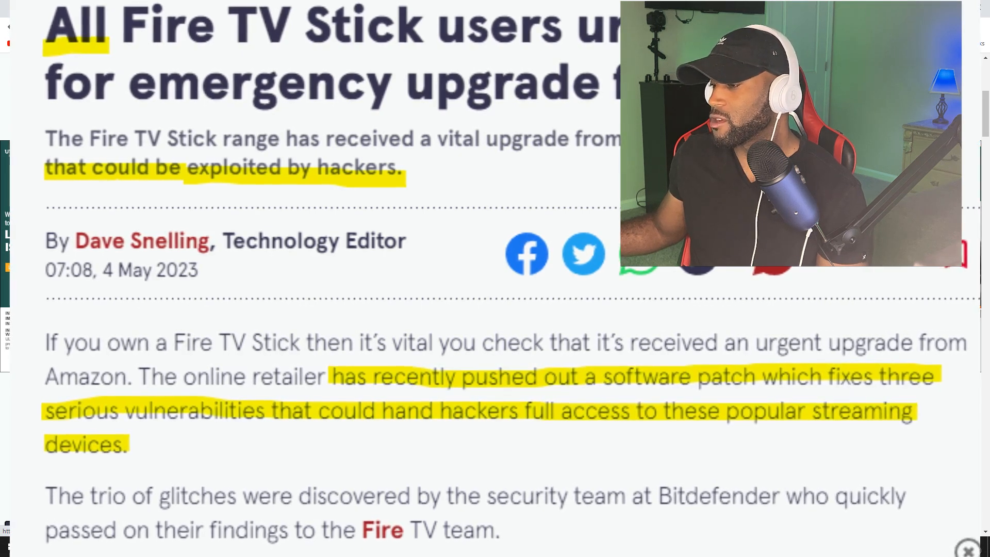
scroll(up, 3)
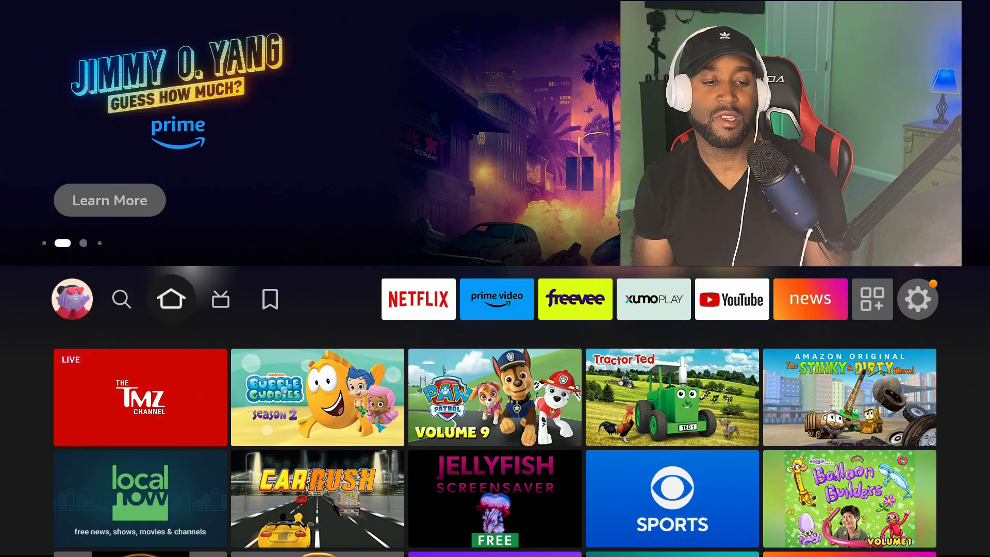
click(873, 299)
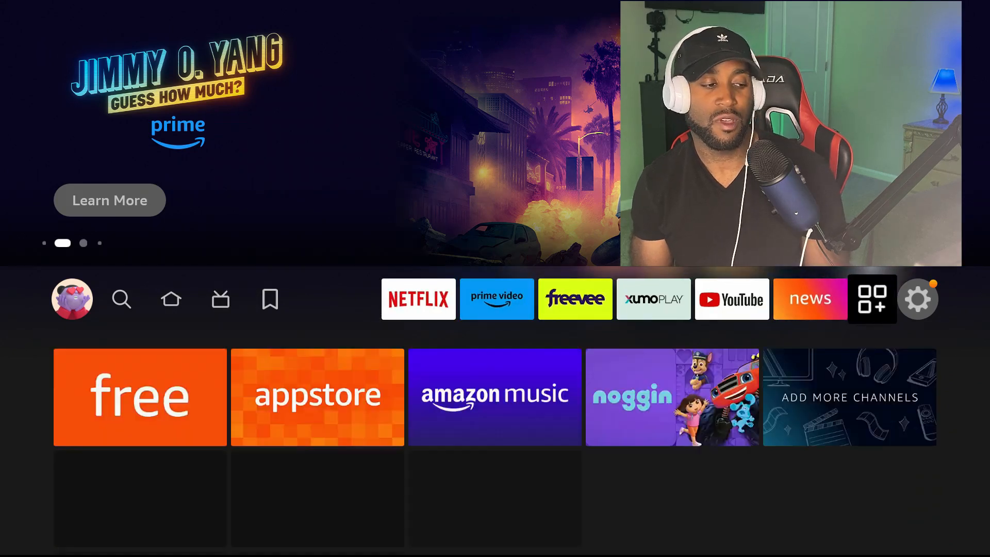
click(918, 298)
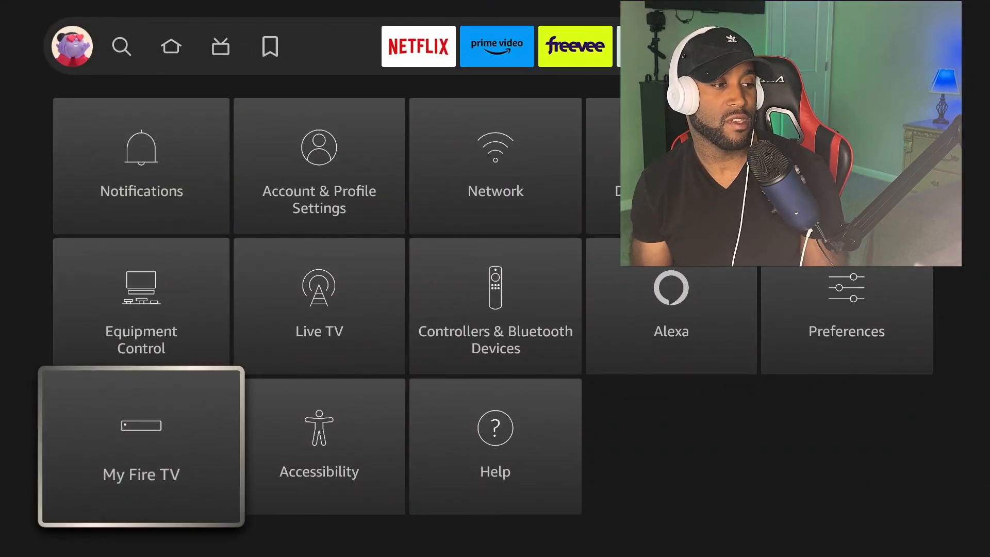
click(141, 445)
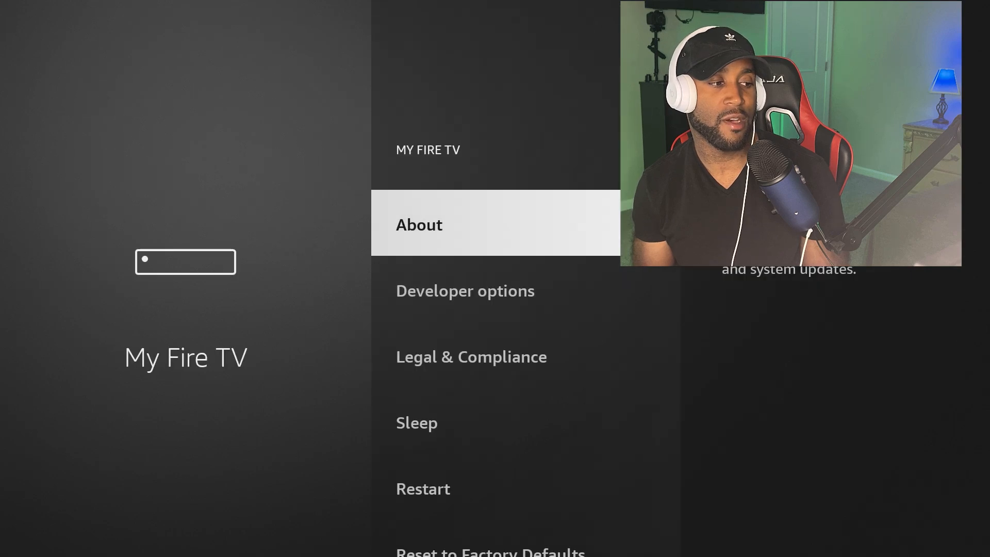
click(418, 224)
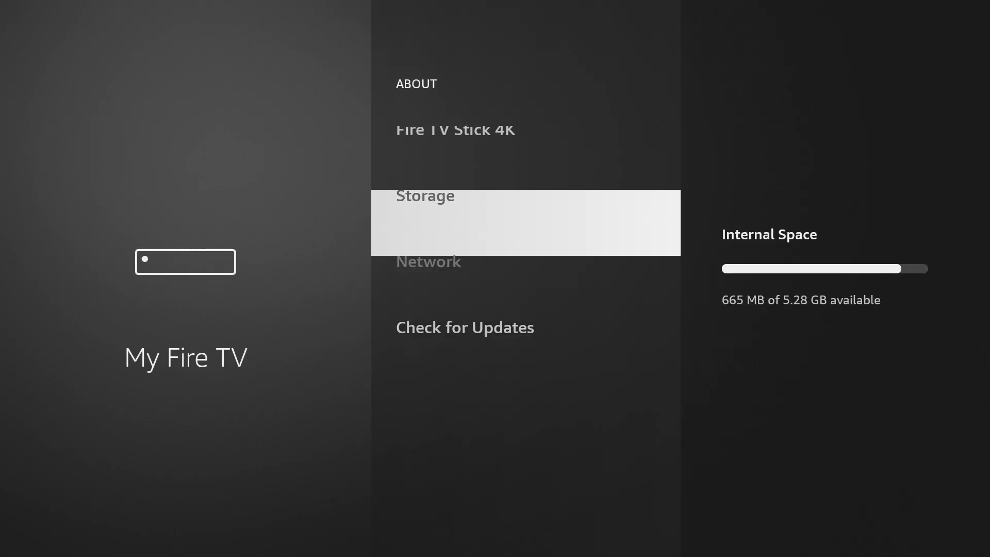
scroll(down, 3)
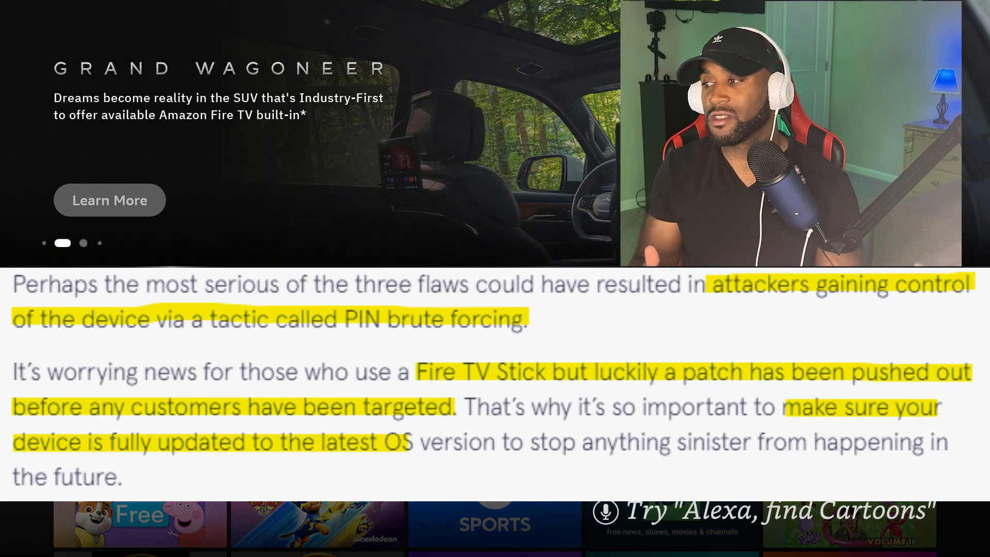
scroll(down, 3)
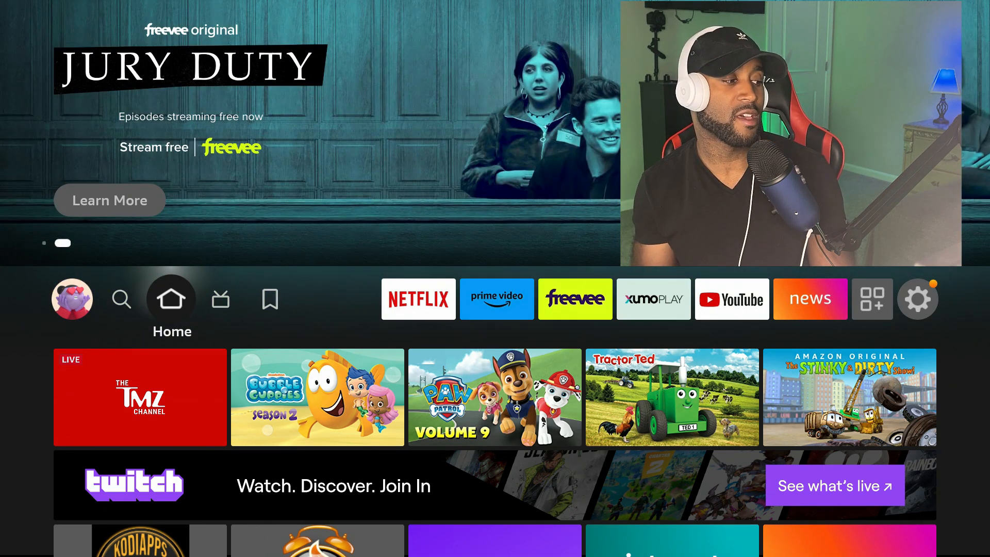
Step: Search for "Def" and launch Defsquid from the suggestions
click(122, 299)
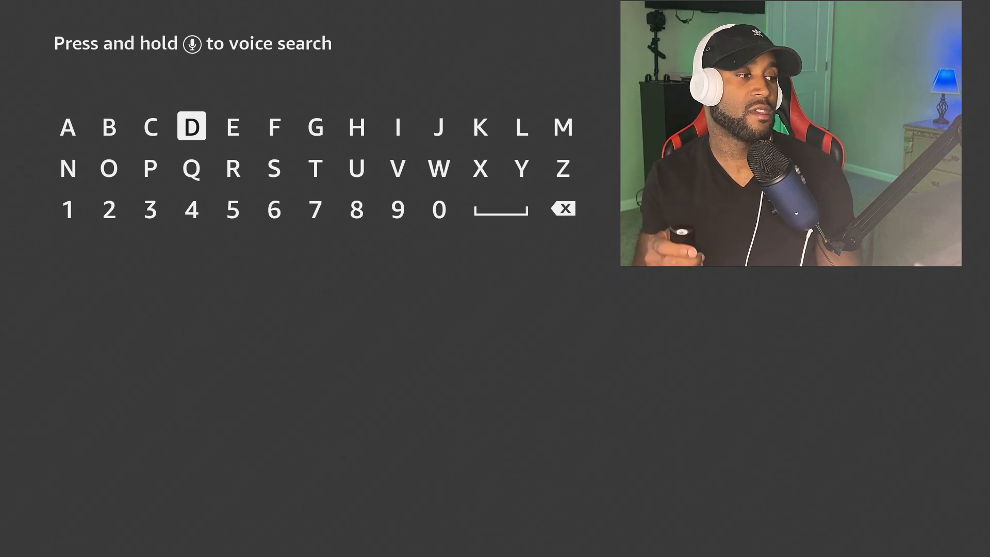
click(274, 127)
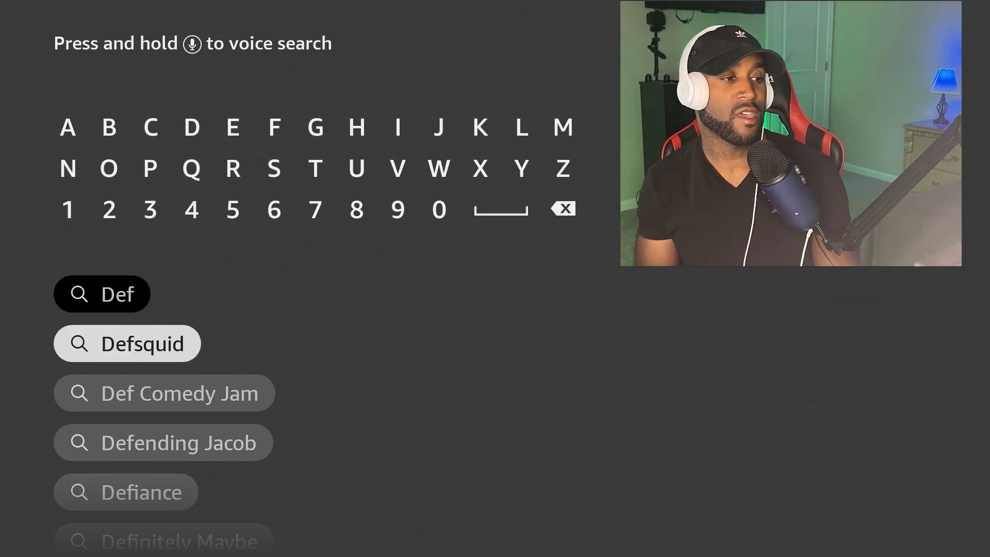
click(127, 343)
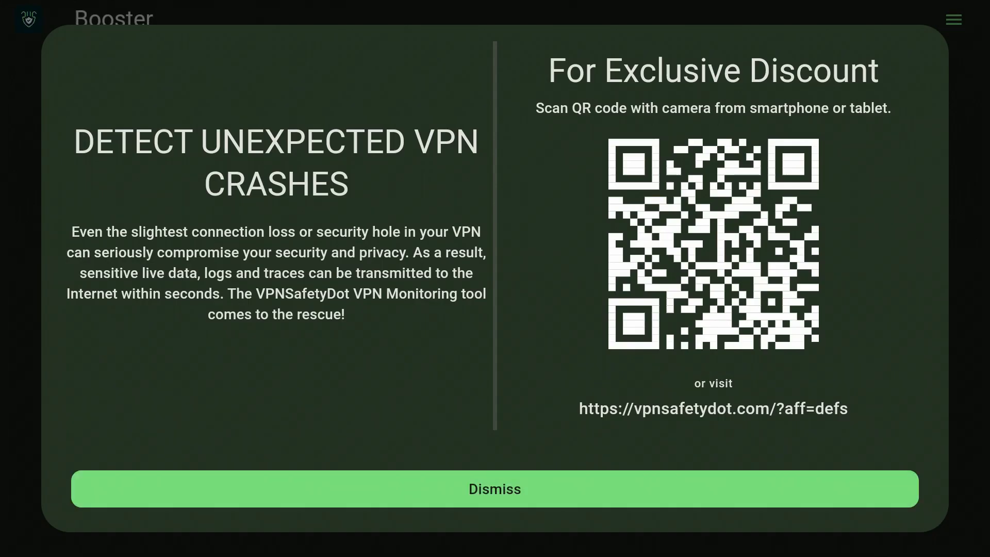
Step: Dismiss the VPN promo and run Start Deep Scan All on every installed app
click(494, 488)
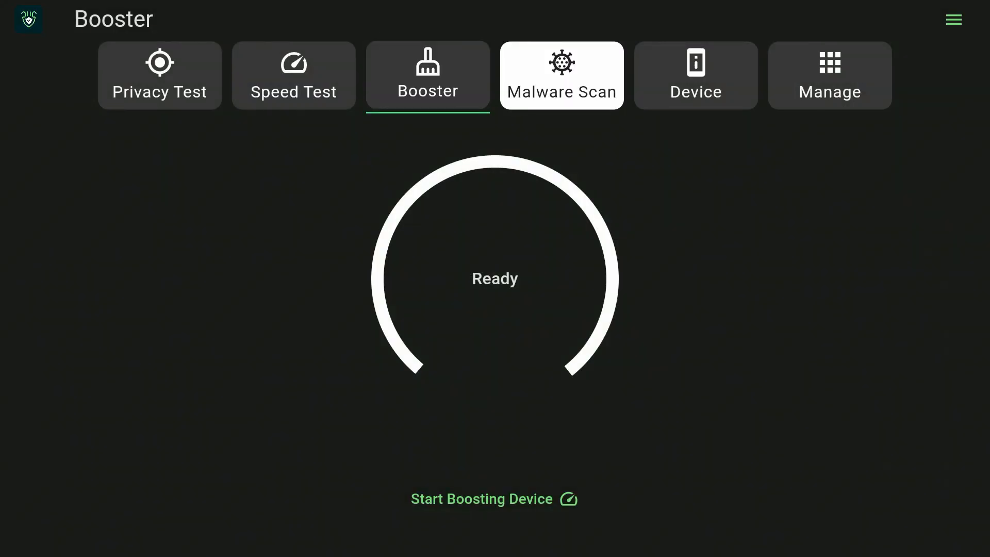
click(560, 75)
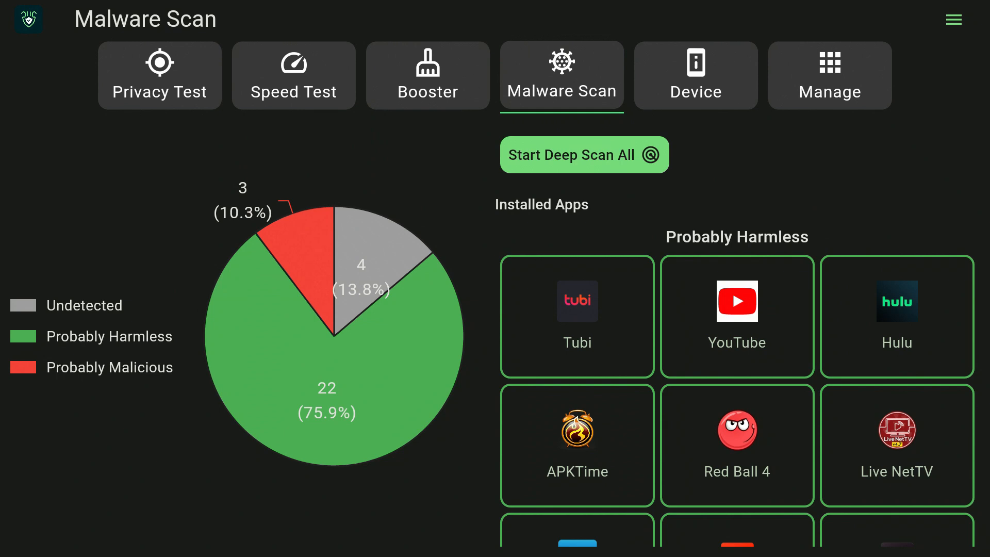
click(583, 155)
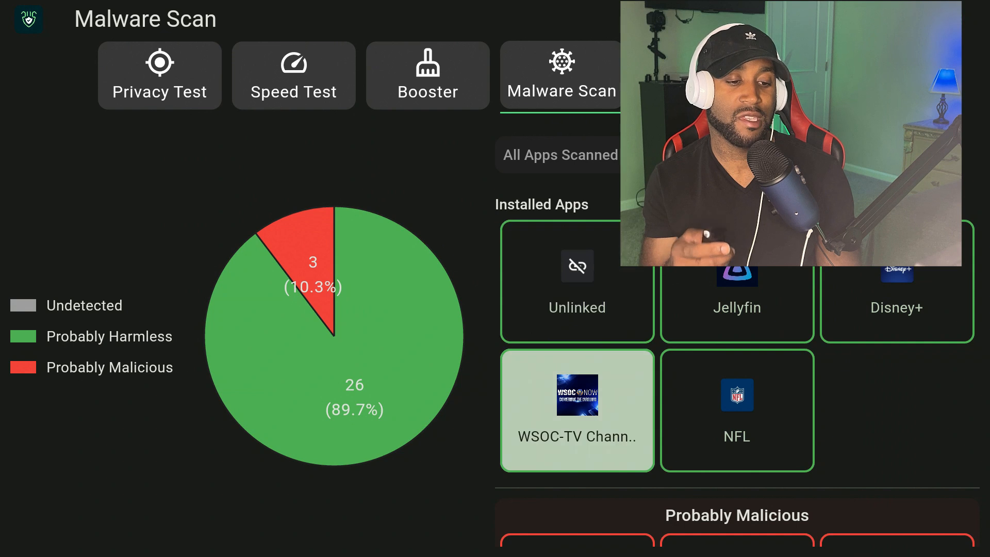
Step: Review the Probably Malicious apps Philo, Firefox and USTV one after another
scroll(down, 3)
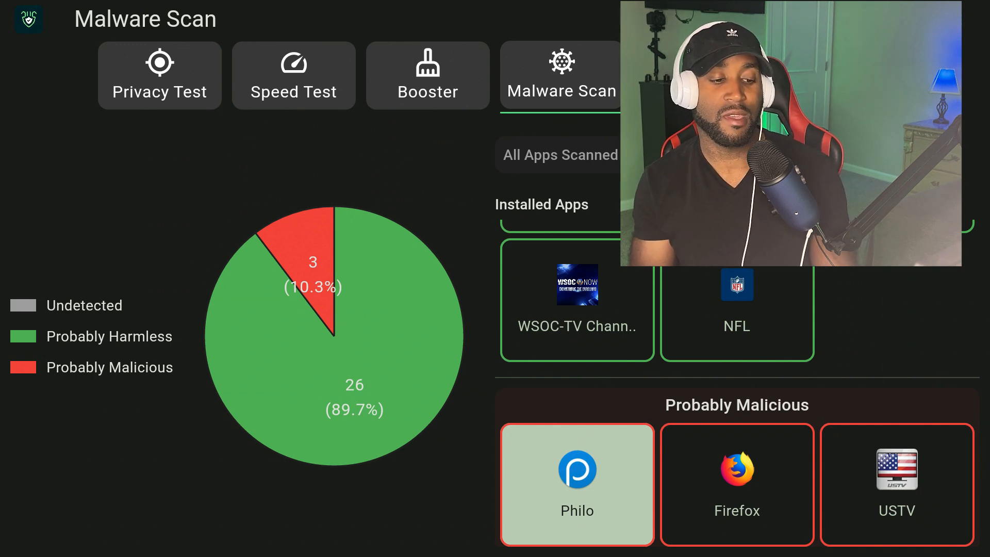
click(736, 484)
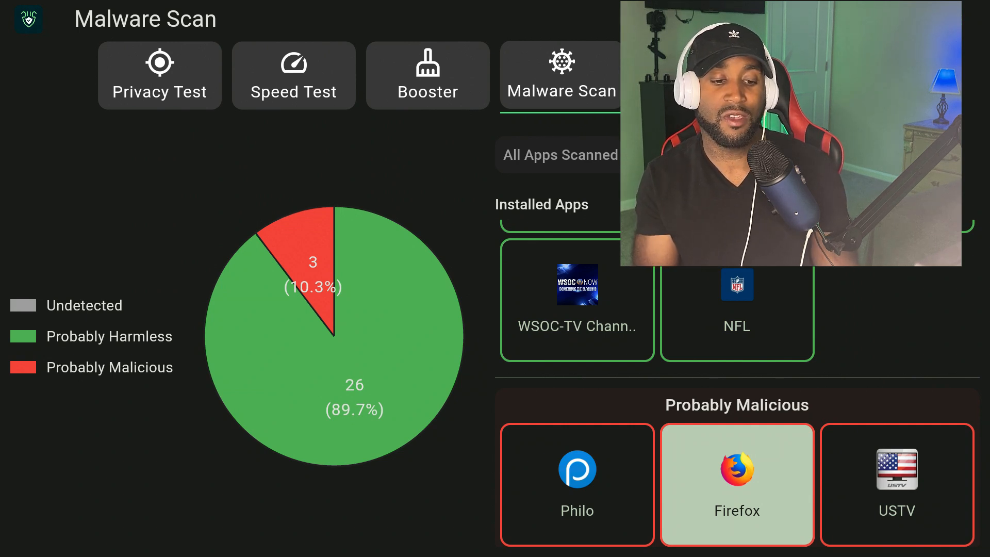
click(895, 484)
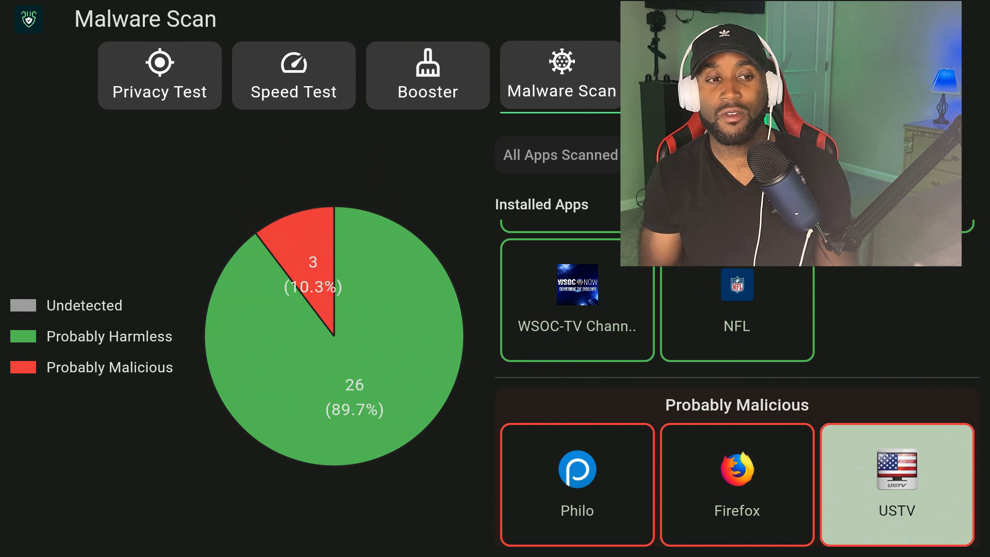